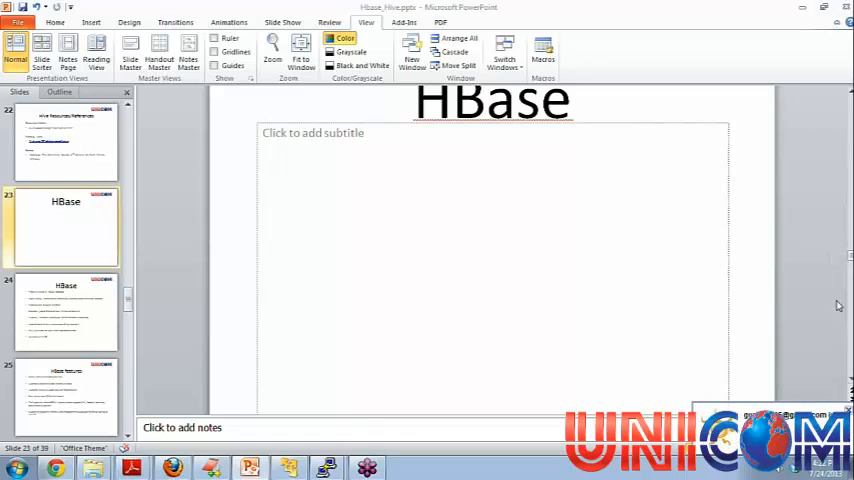
pyautogui.moveTo(700, 332)
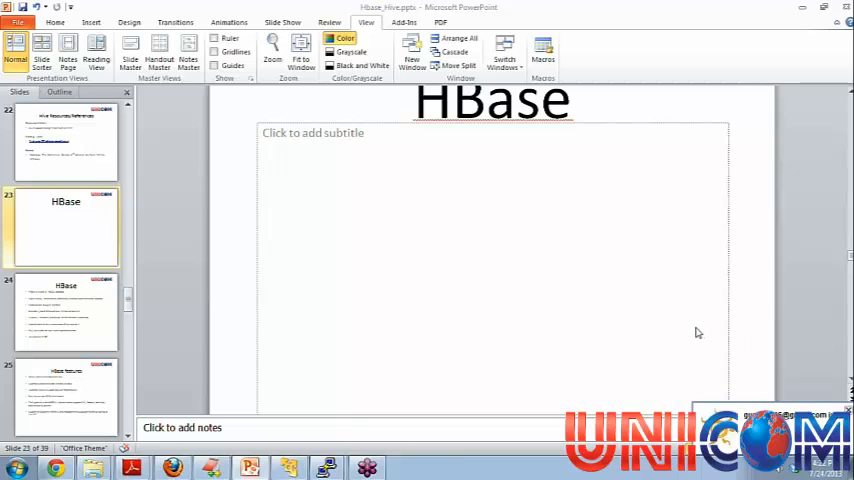
pyautogui.moveTo(556, 290)
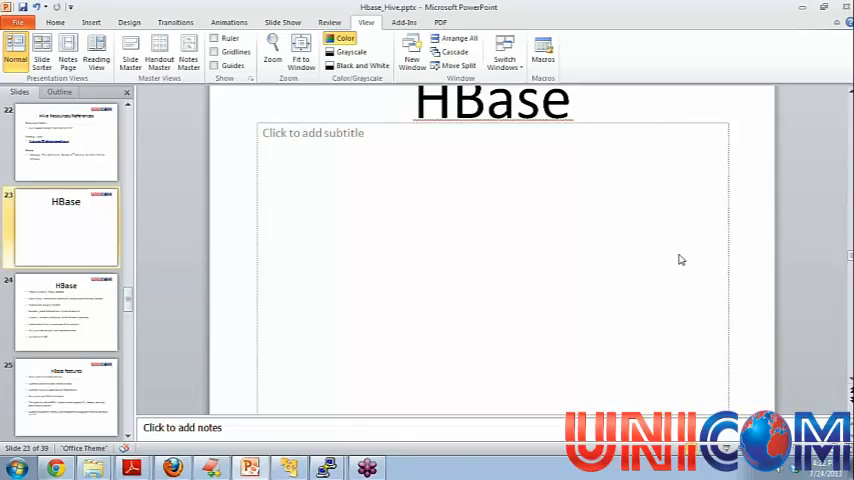
pyautogui.moveTo(684, 240)
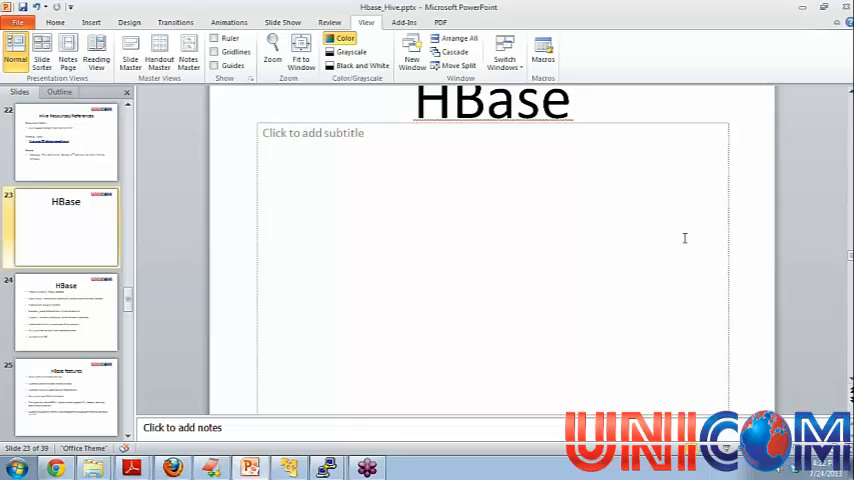
pyautogui.moveTo(766, 238)
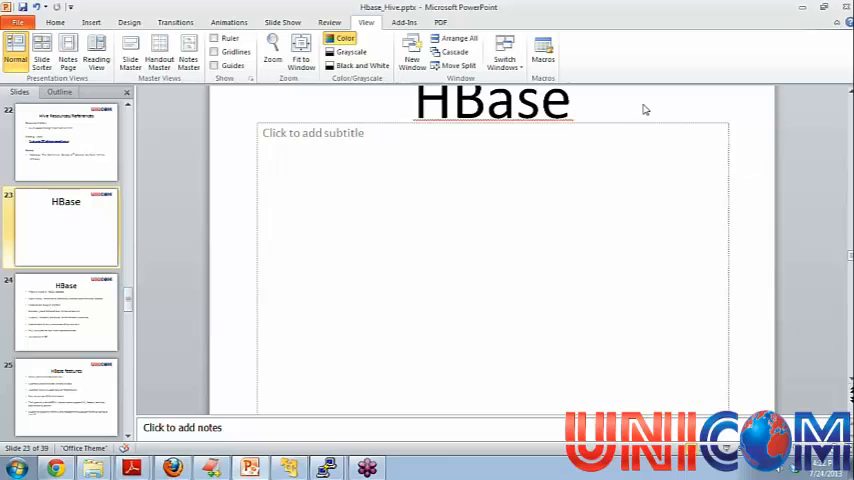
# Show slide 24, the HBase overview bullets: NoSQL, column-oriented, billions of rows
pyautogui.click(64, 312)
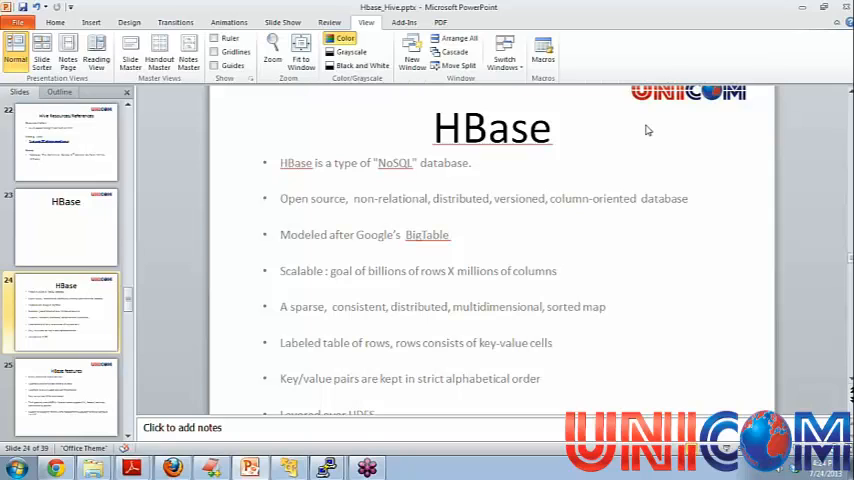
pyautogui.moveTo(430, 246)
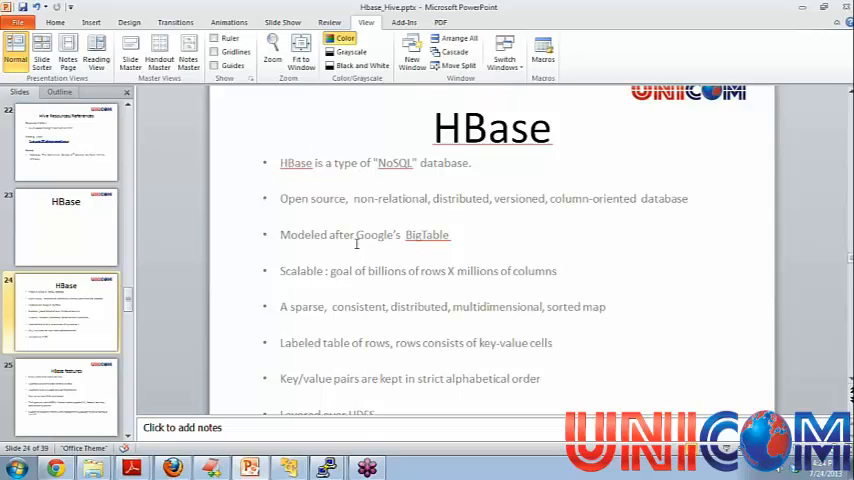
pyautogui.moveTo(368, 240)
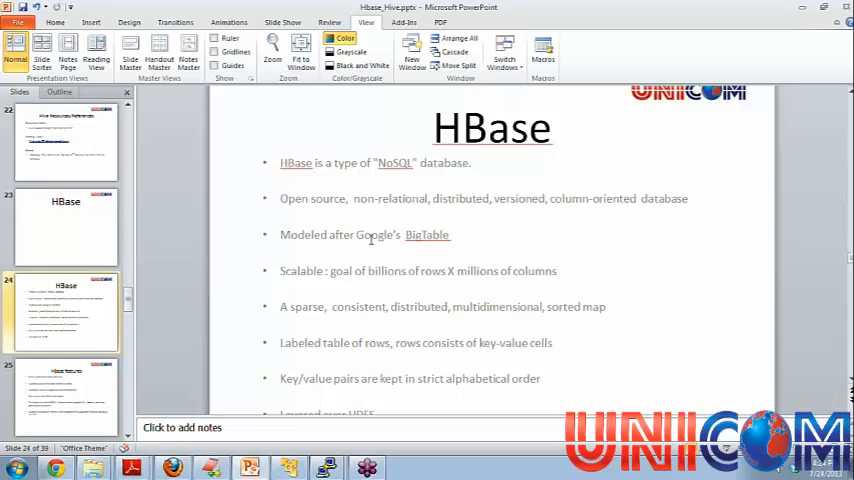
pyautogui.moveTo(336, 280)
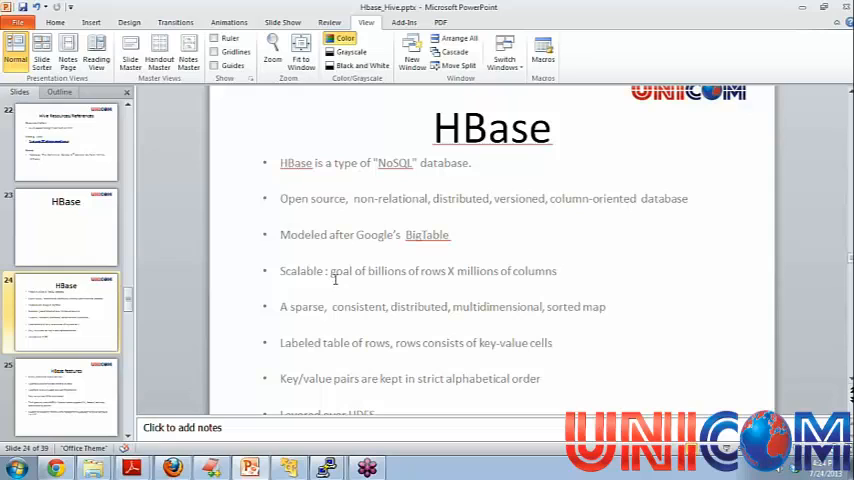
pyautogui.moveTo(396, 284)
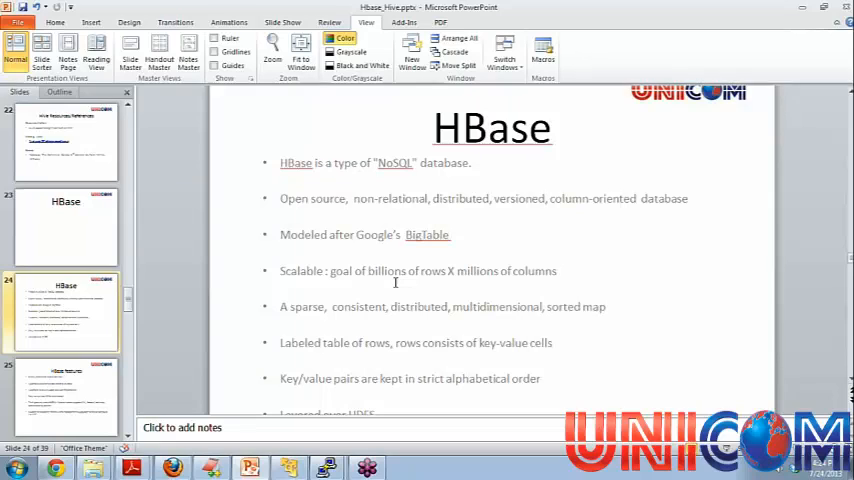
pyautogui.moveTo(366, 310)
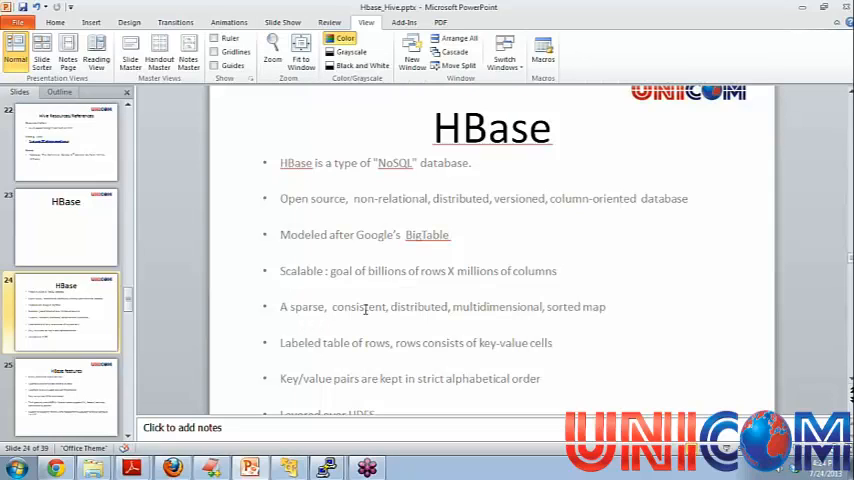
pyautogui.moveTo(486, 308)
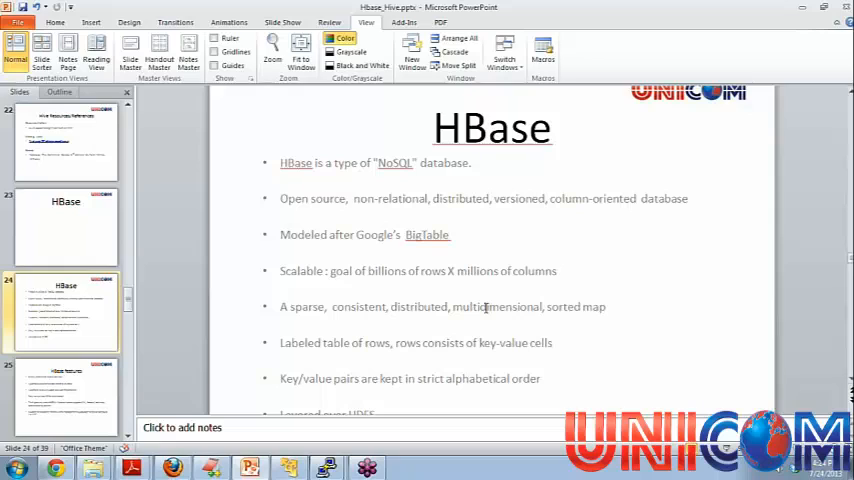
pyautogui.moveTo(588, 306)
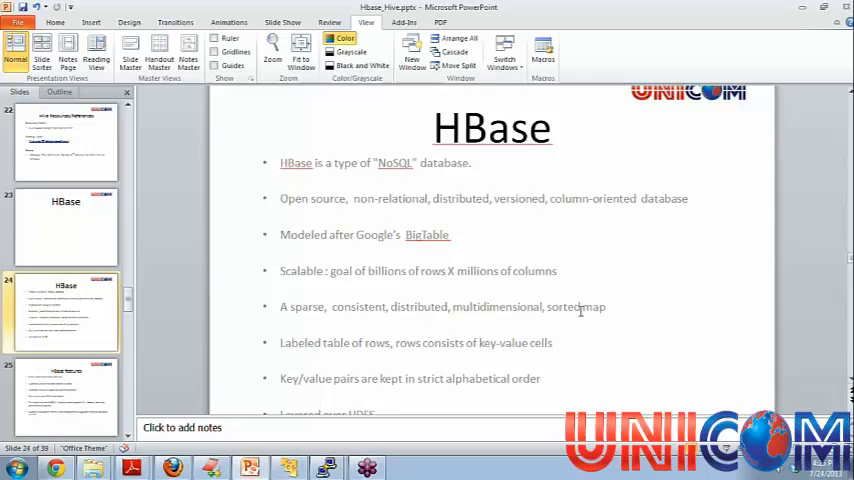
pyautogui.moveTo(230, 298)
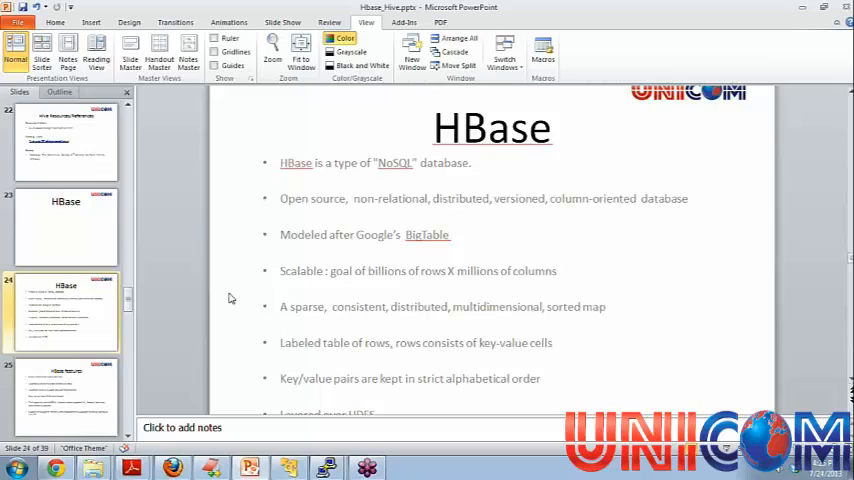
pyautogui.moveTo(318, 324)
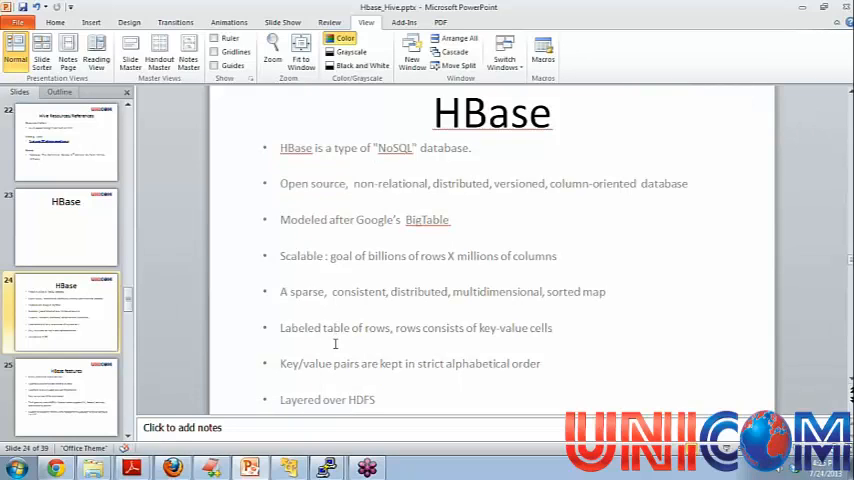
# Scroll the slide area to reach slide 25, HBase features, and settle the view
pyautogui.scroll(-3)
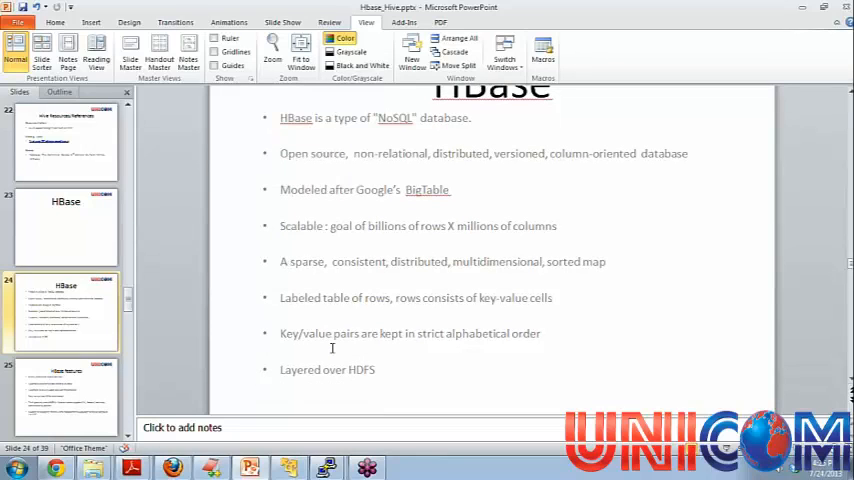
pyautogui.scroll(3)
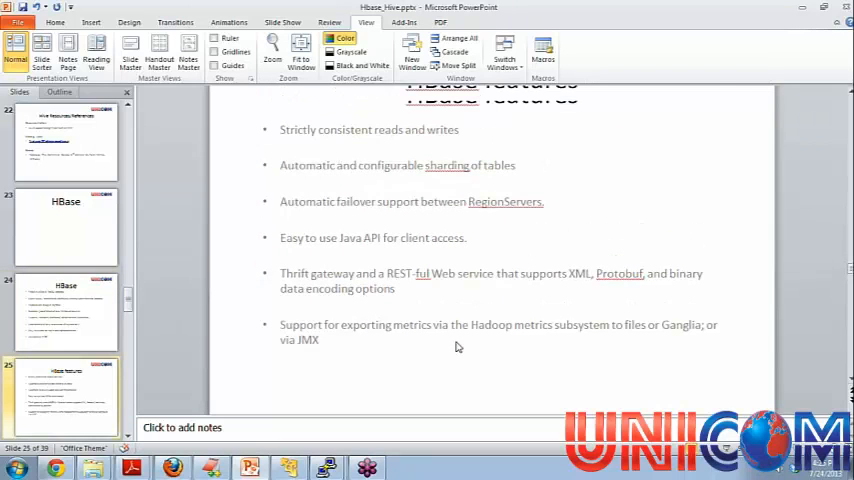
pyautogui.scroll(3)
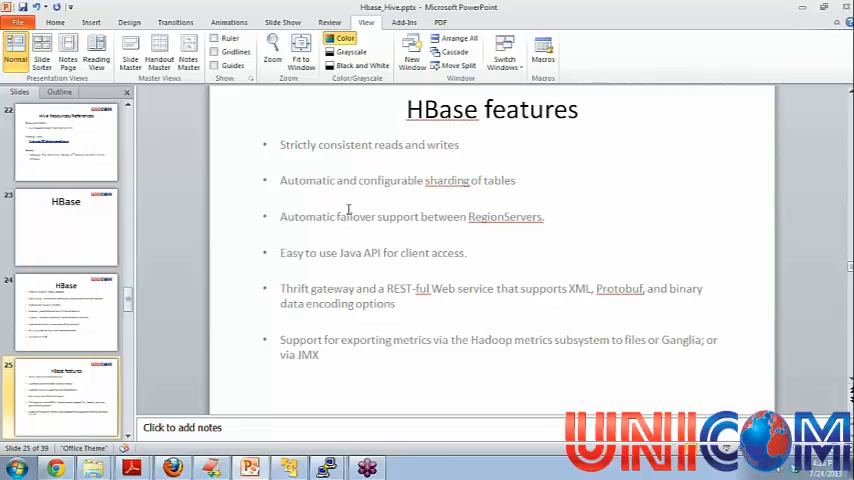
pyautogui.moveTo(396, 180)
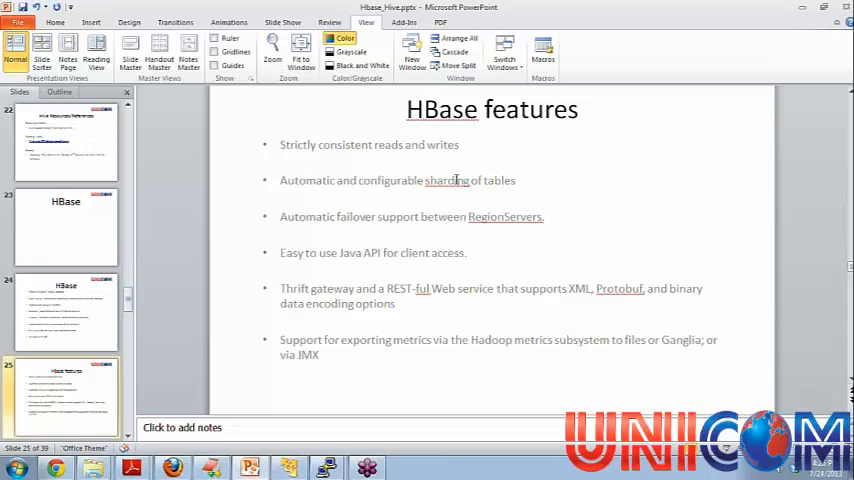
pyautogui.moveTo(422, 208)
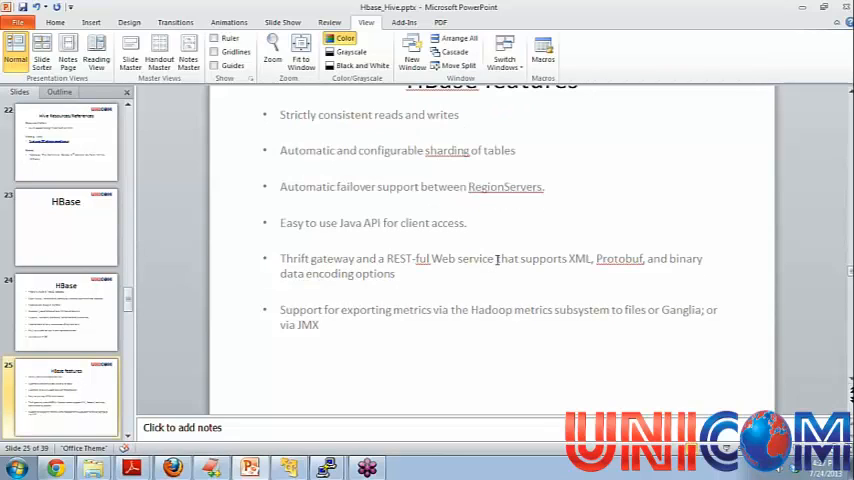
pyautogui.scroll(3)
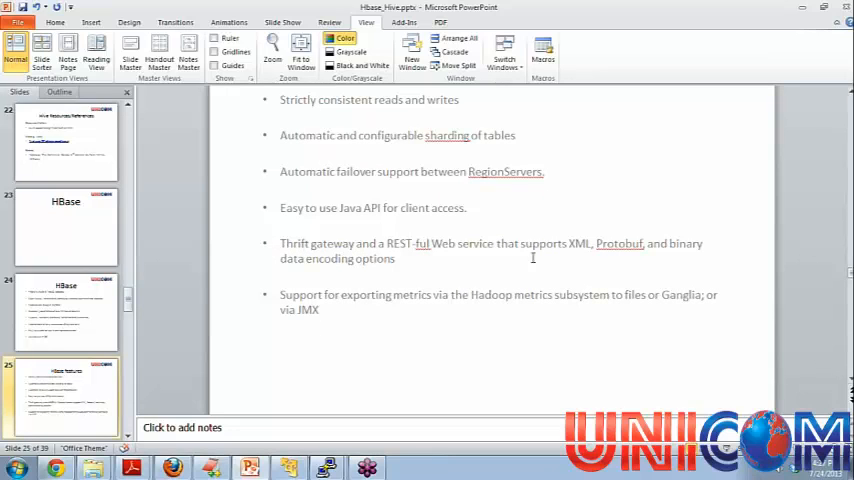
pyautogui.moveTo(566, 244)
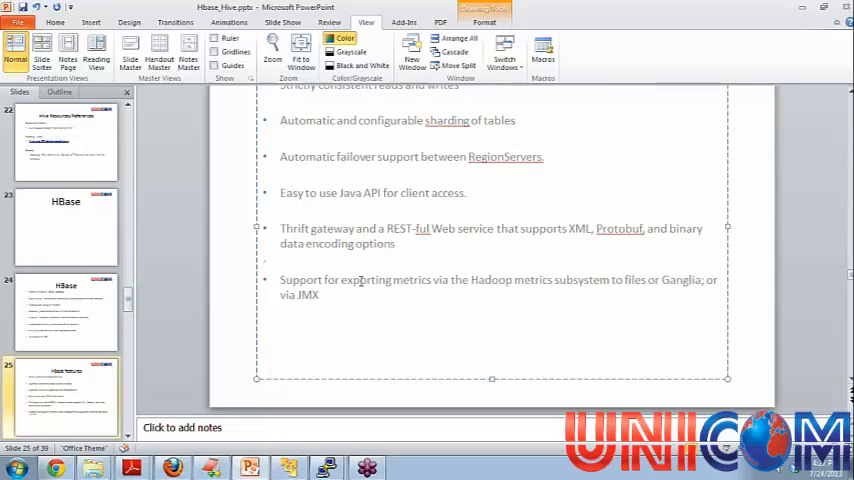
pyautogui.moveTo(564, 280)
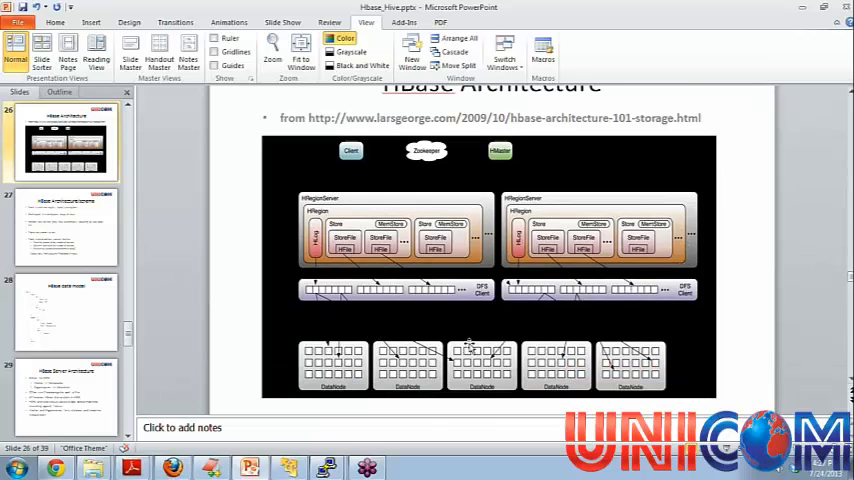
pyautogui.moveTo(584, 304)
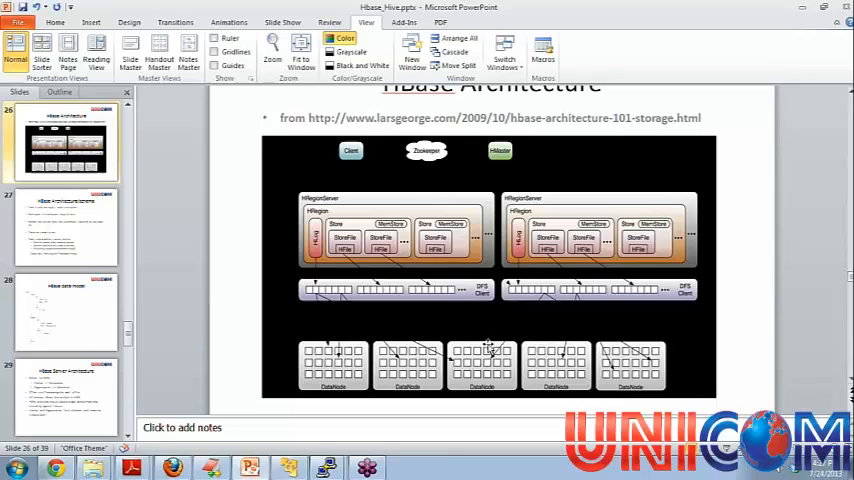
pyautogui.moveTo(548, 324)
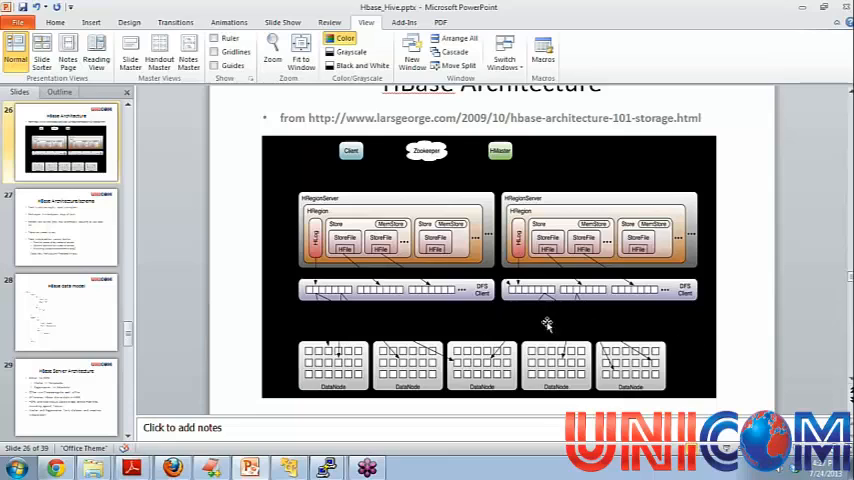
pyautogui.moveTo(656, 288)
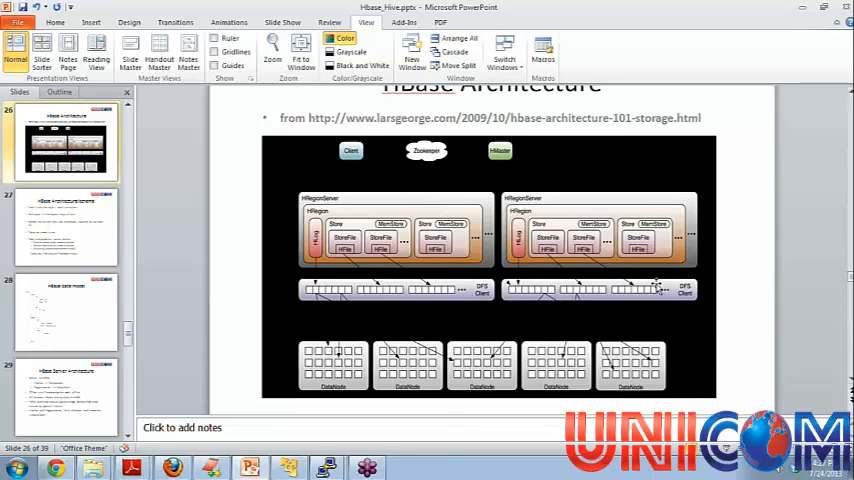
pyautogui.moveTo(500, 258)
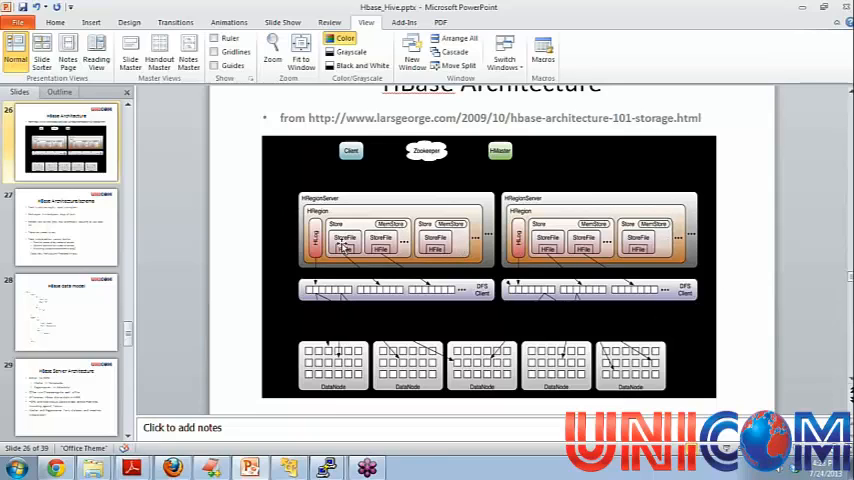
pyautogui.moveTo(364, 208)
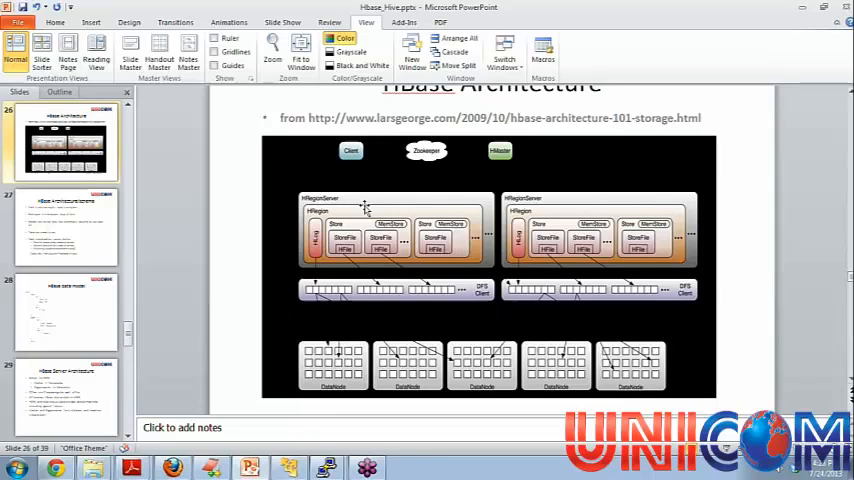
pyautogui.moveTo(350, 236)
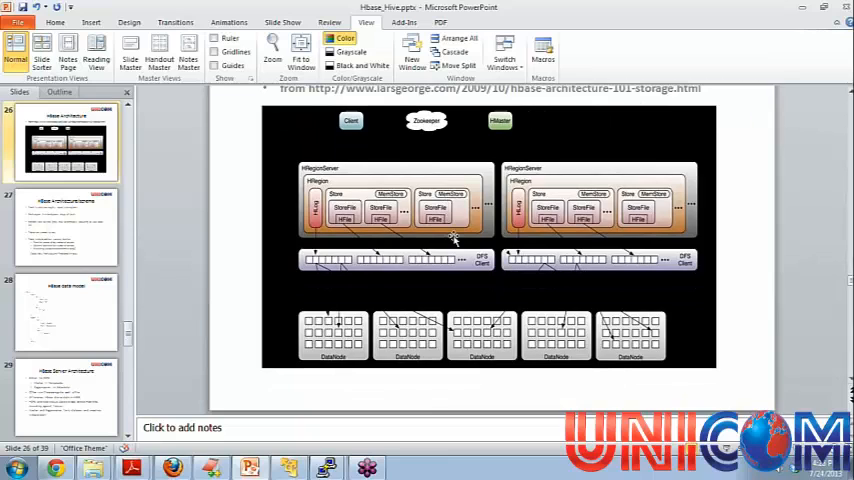
# Show slide 27, HBase Architecture/schema, with regions and column-family bullets
pyautogui.click(64, 228)
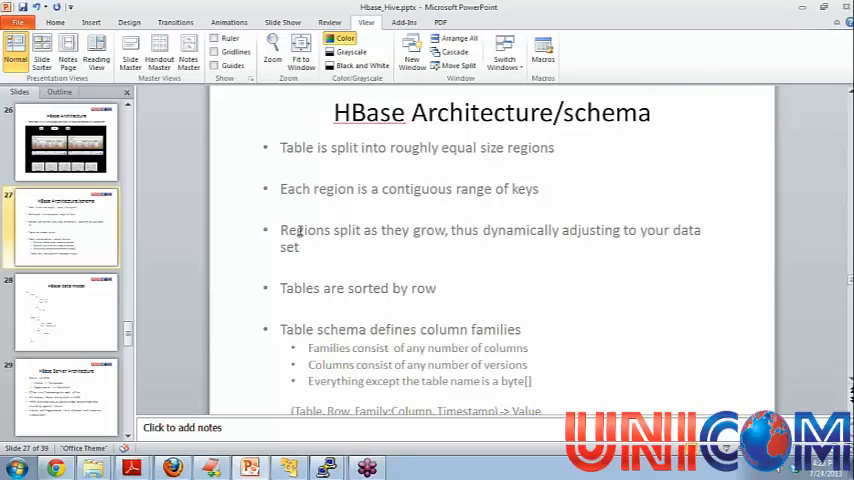
pyautogui.moveTo(400, 230)
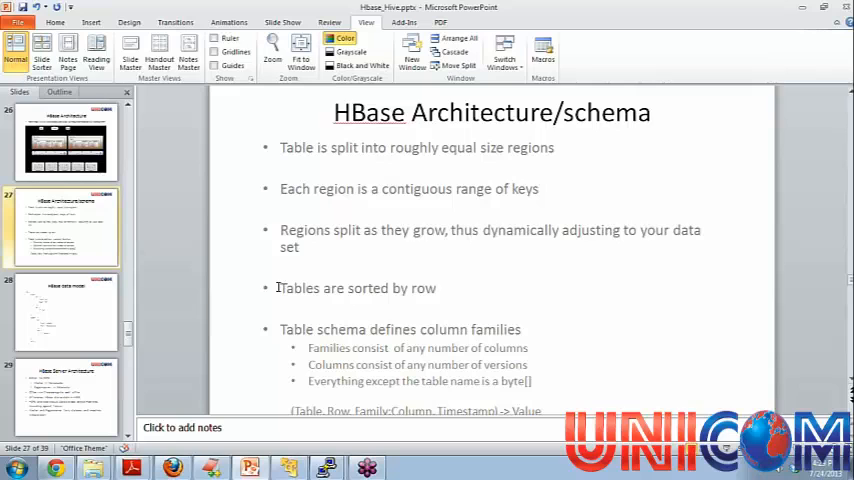
pyautogui.scroll(-3)
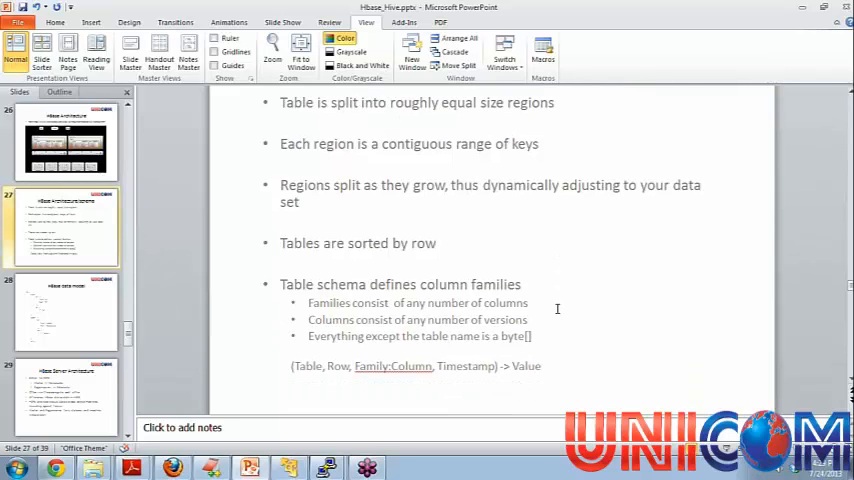
pyautogui.scroll(-3)
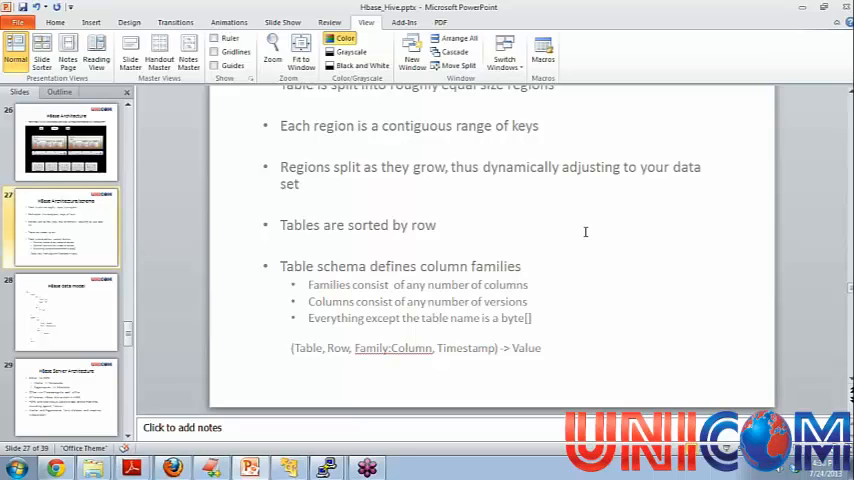
pyautogui.moveTo(268, 306)
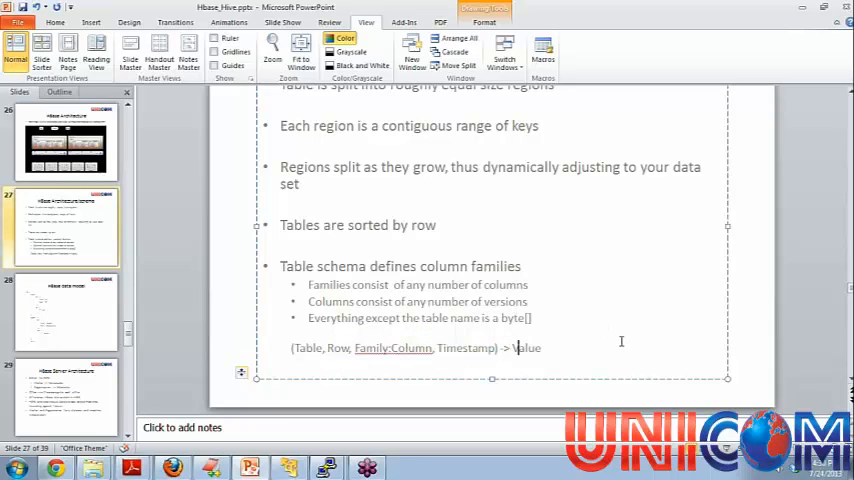
pyautogui.click(64, 312)
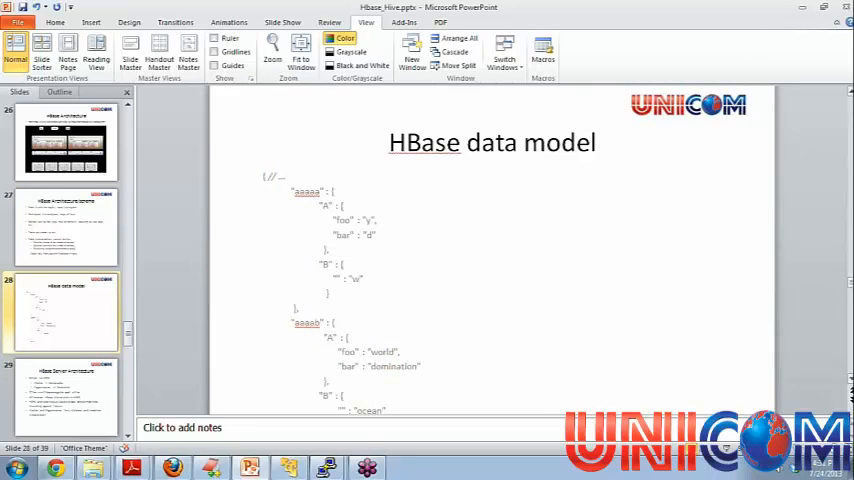
# Scroll the data model slide to view the nested row and column-family example
pyautogui.scroll(-3)
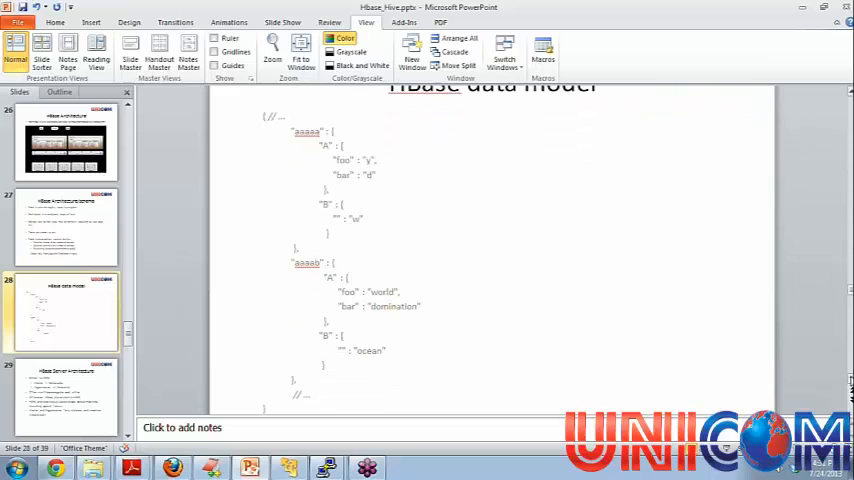
pyautogui.scroll(3)
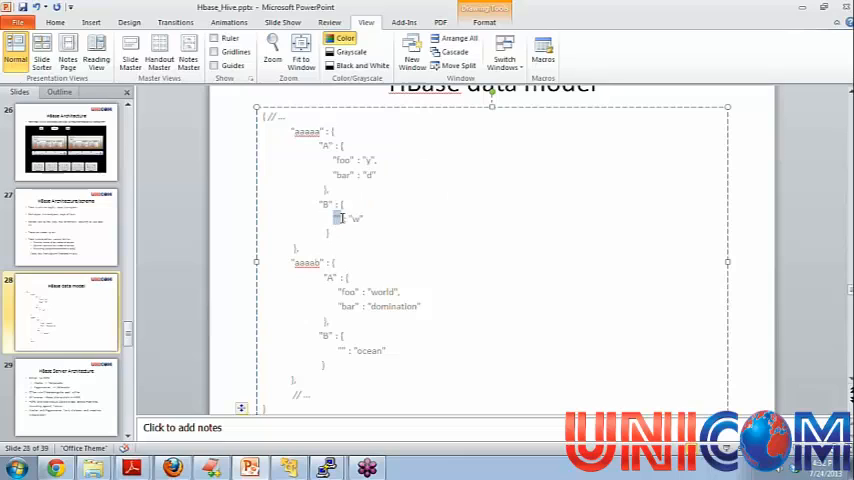
# Highlight the foo entry and family A values in the example, then show slide 29, HBase vs HDFS
pyautogui.doubleClick(356, 218)
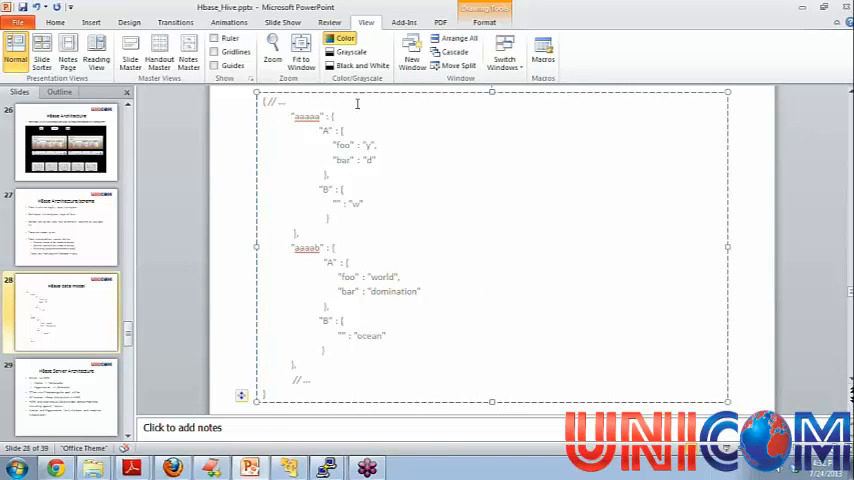
pyautogui.moveTo(364, 388)
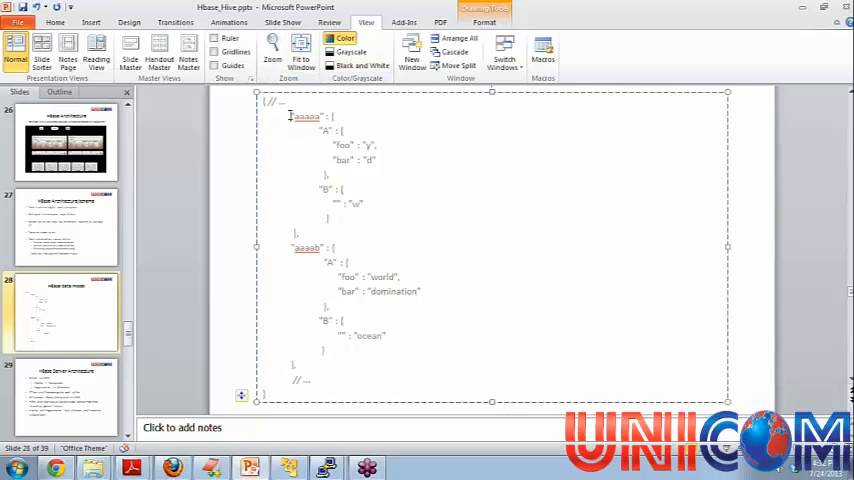
pyautogui.moveTo(290, 116); pyautogui.dragTo(296, 240)
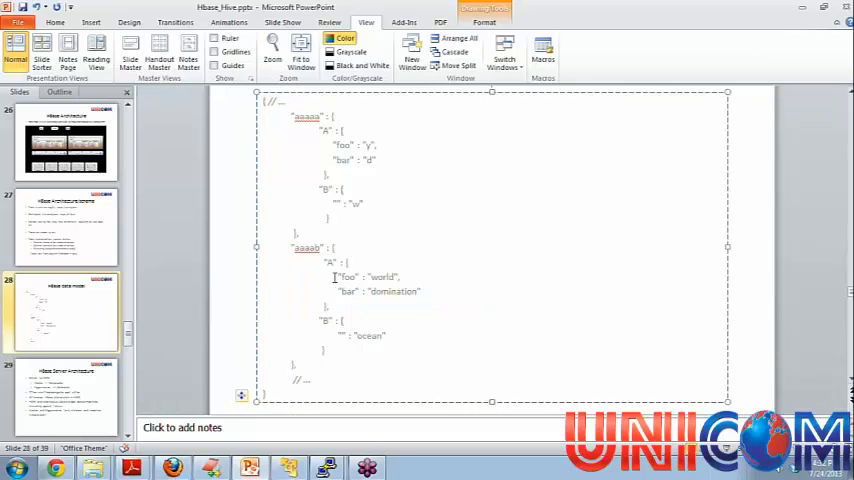
pyautogui.moveTo(334, 276); pyautogui.dragTo(424, 292)
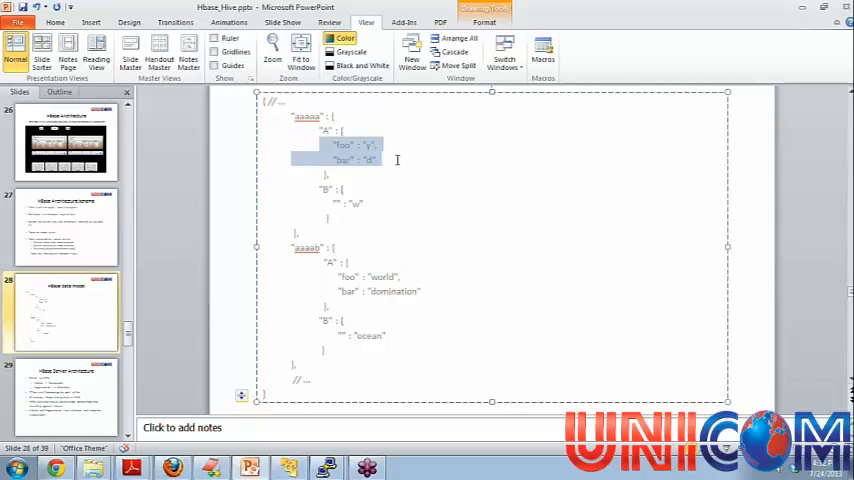
pyautogui.moveTo(334, 172)
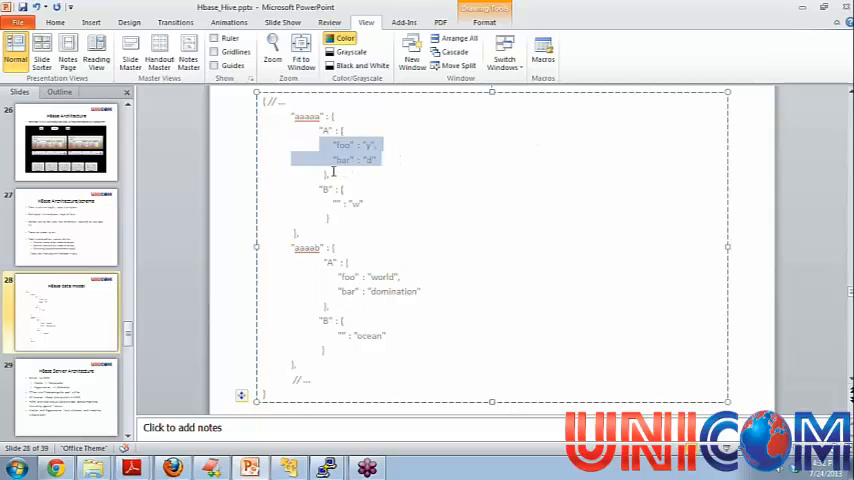
pyautogui.moveTo(330, 276)
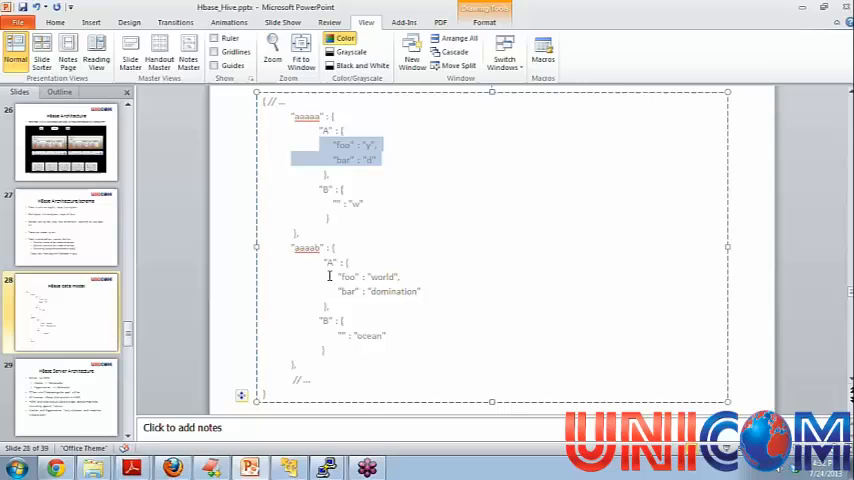
pyautogui.moveTo(480, 298)
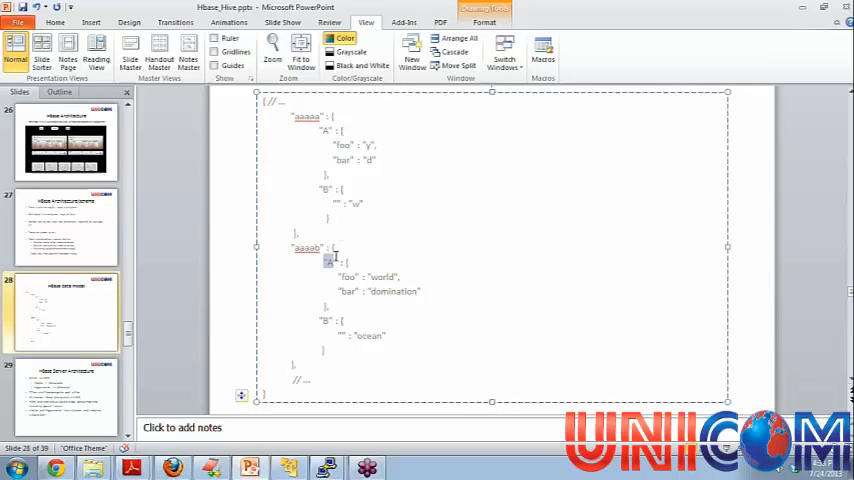
pyautogui.click(64, 396)
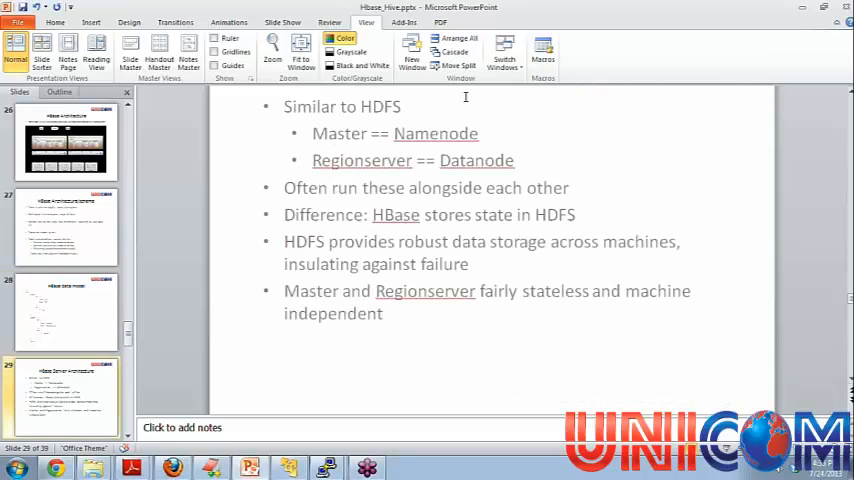
pyautogui.moveTo(428, 144)
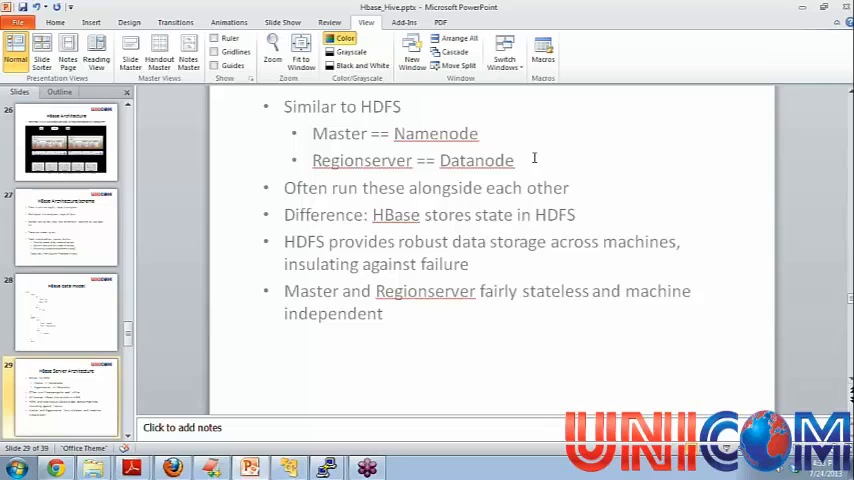
pyautogui.moveTo(328, 168)
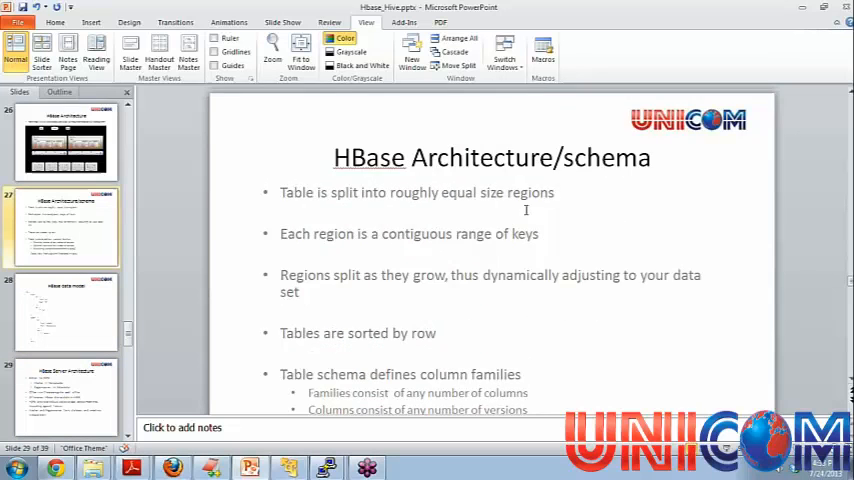
# Return to the HBase Architecture diagram slide from larsgeorge.com
pyautogui.click(64, 140)
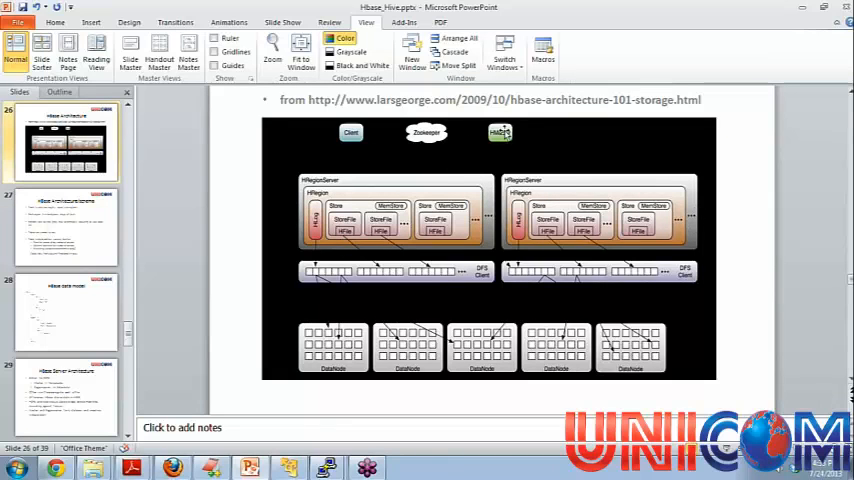
# Select the architecture diagram picture, then jump to the HBase Server Architecture slide
pyautogui.click(500, 136)
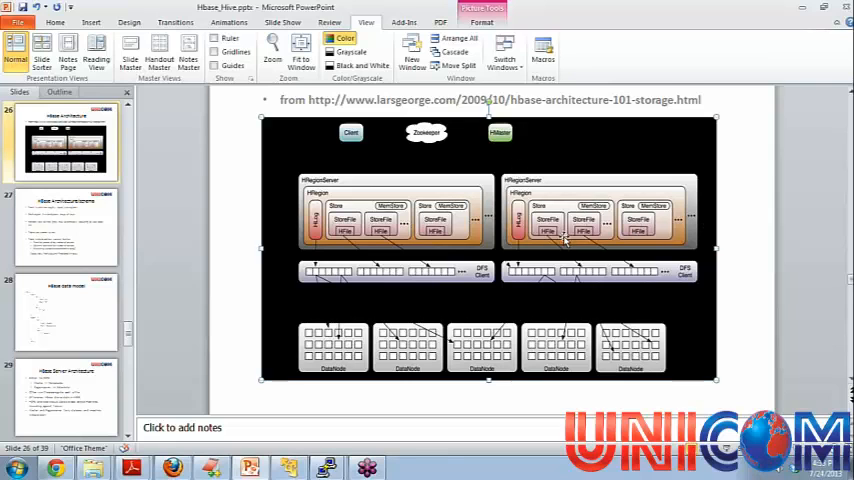
pyautogui.click(64, 396)
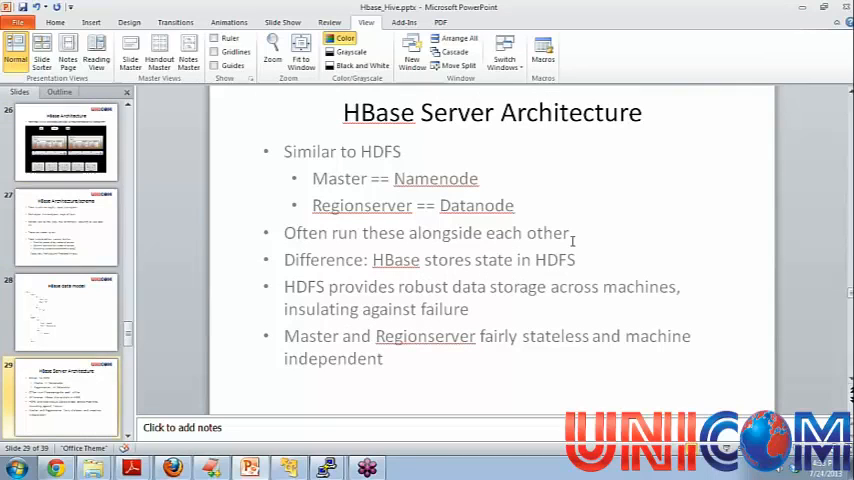
pyautogui.moveTo(420, 292)
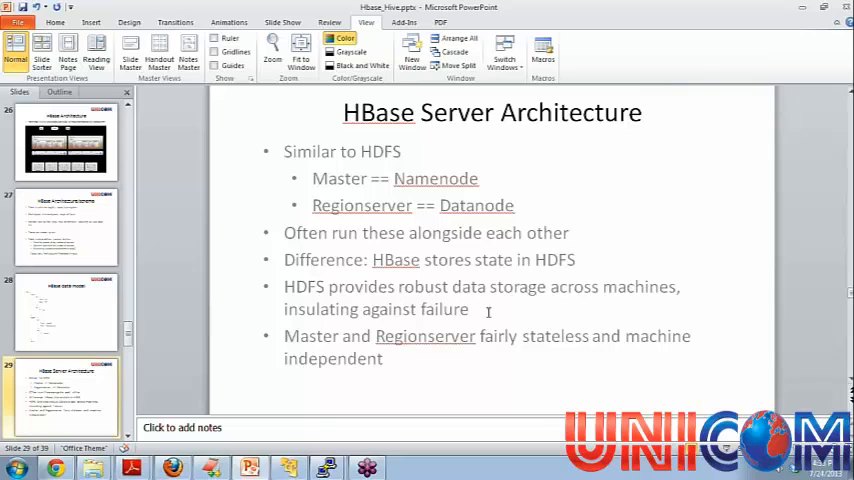
pyautogui.moveTo(522, 324)
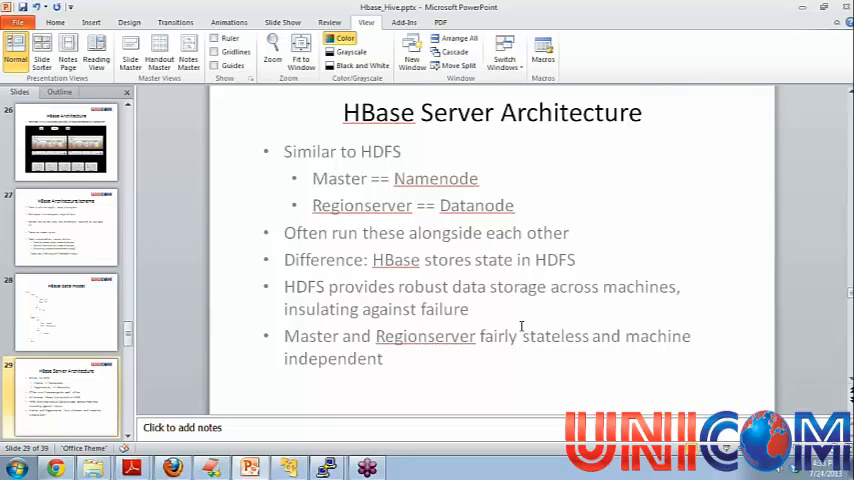
pyautogui.moveTo(430, 364)
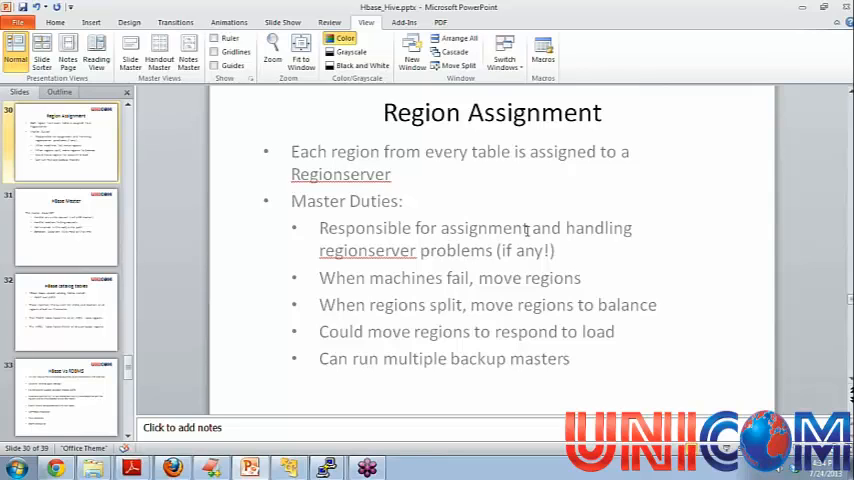
pyautogui.moveTo(420, 192)
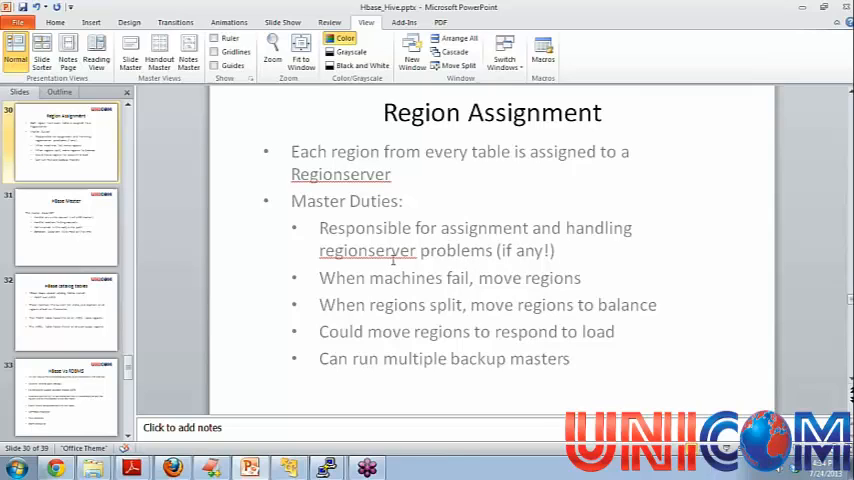
pyautogui.moveTo(396, 272)
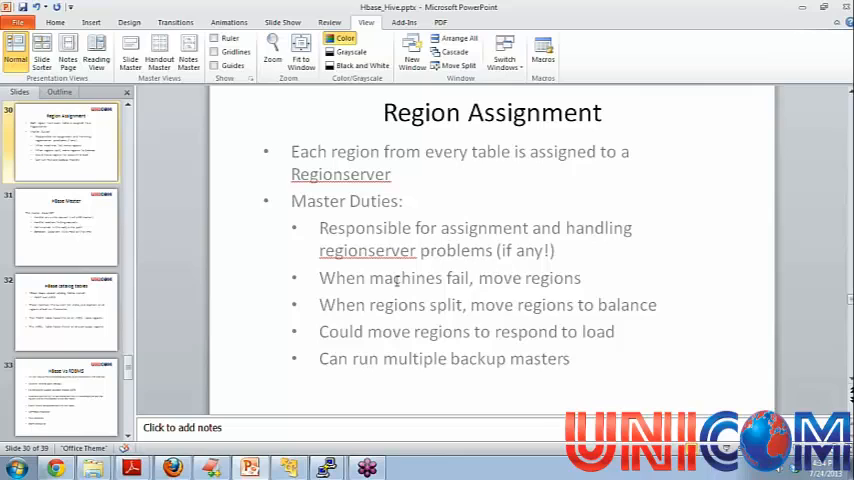
pyautogui.moveTo(476, 352)
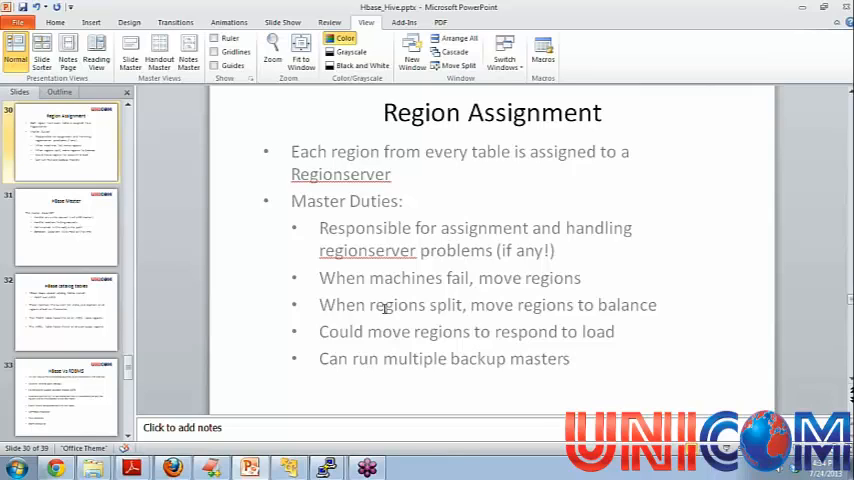
pyautogui.moveTo(400, 336)
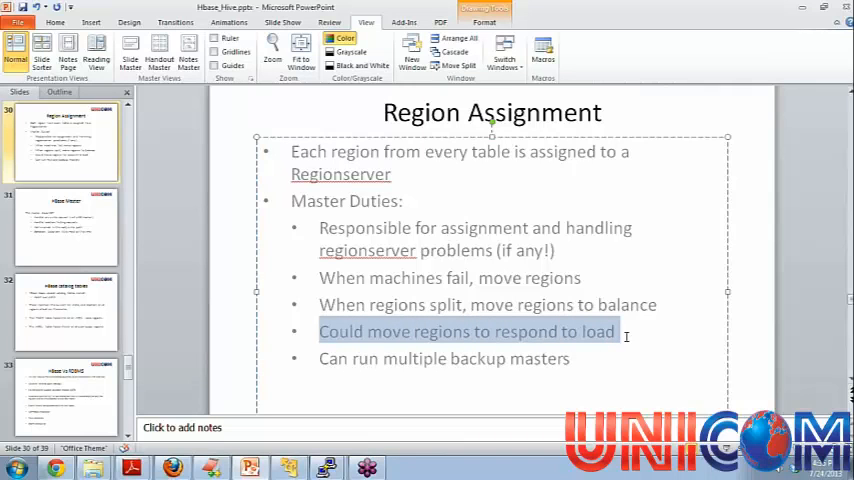
pyautogui.moveTo(448, 370)
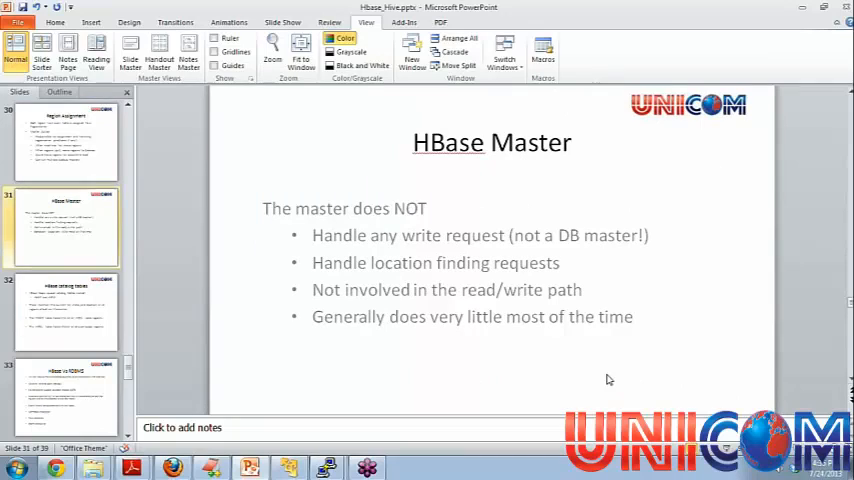
pyautogui.moveTo(264, 292)
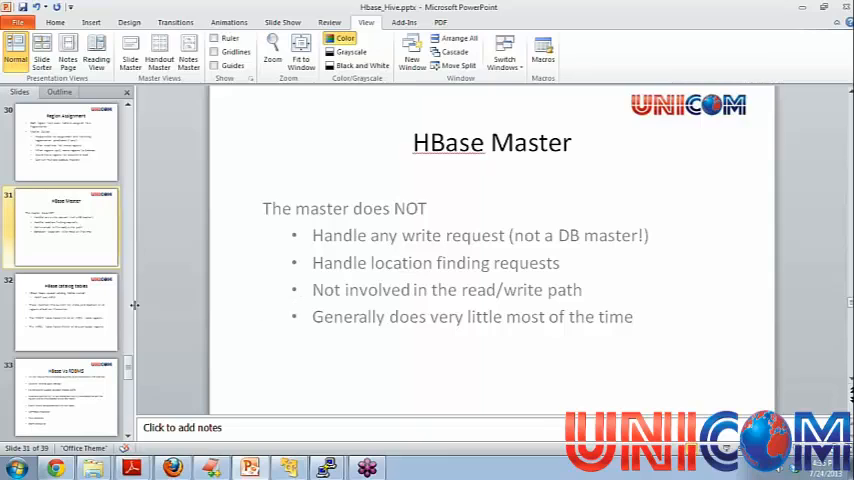
pyautogui.moveTo(332, 244)
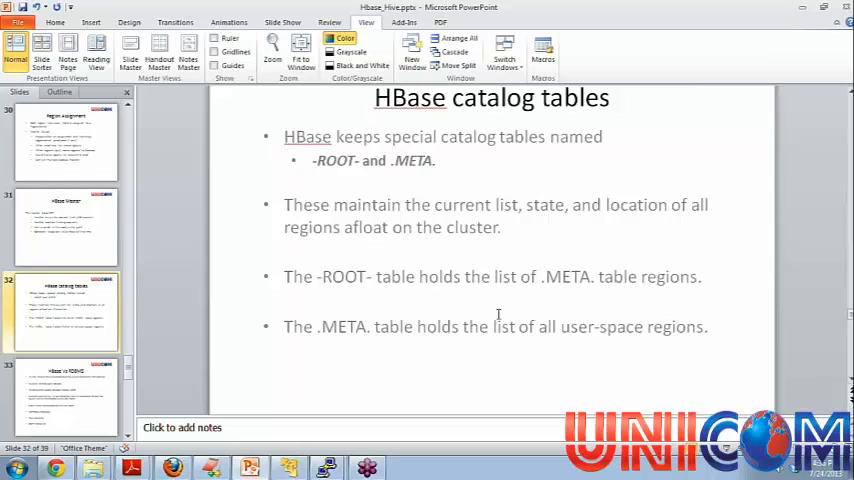
pyautogui.moveTo(312, 160)
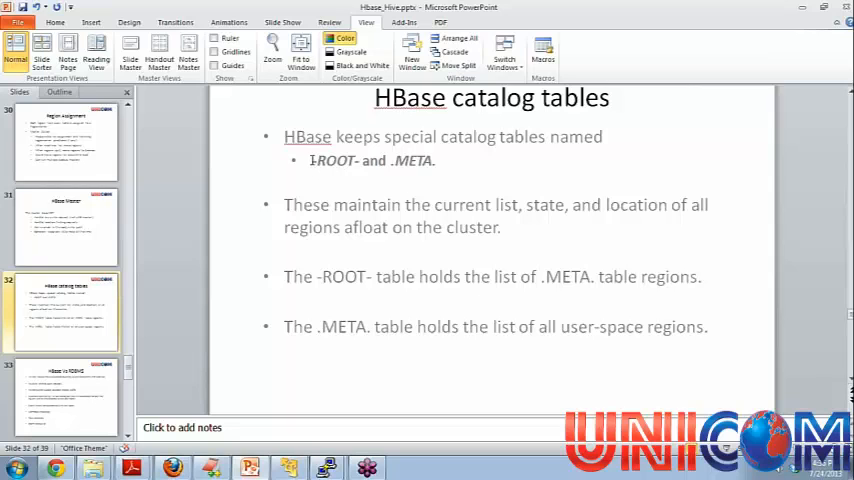
# Pick out the -ROOT- table name, then advance through the catalog tables bullets to HBase Vs RDBMS
pyautogui.doubleClick(332, 160)
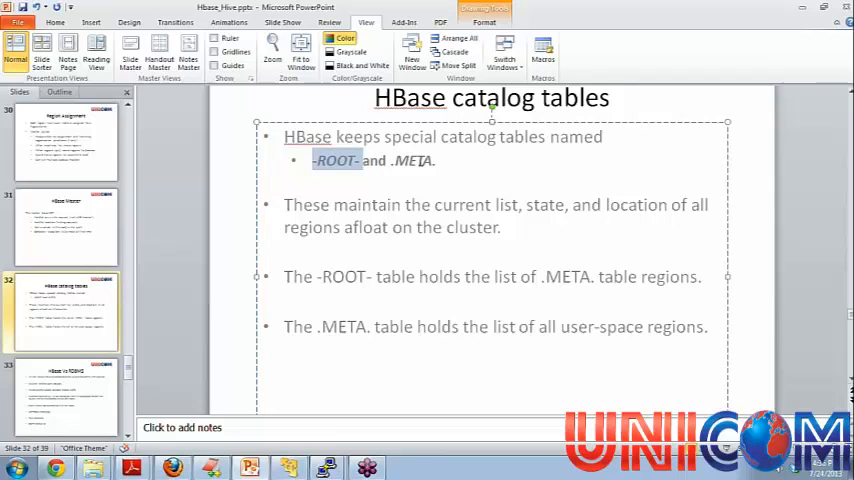
pyautogui.moveTo(368, 160)
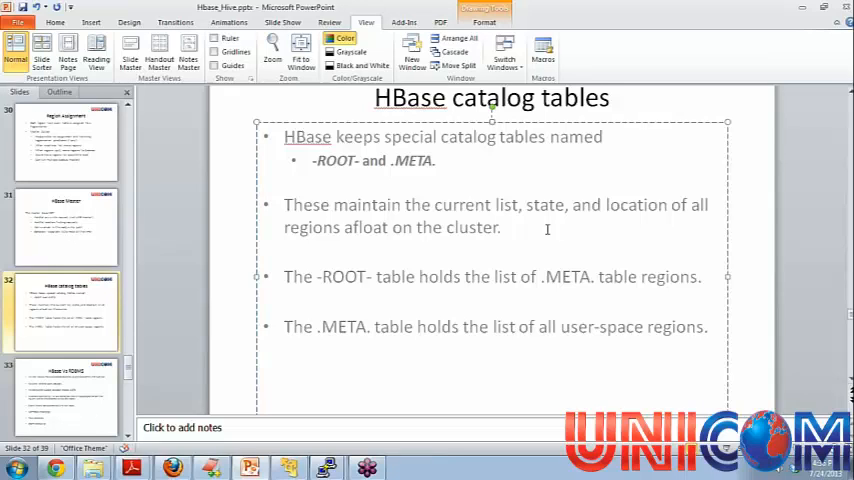
pyautogui.moveTo(440, 428)
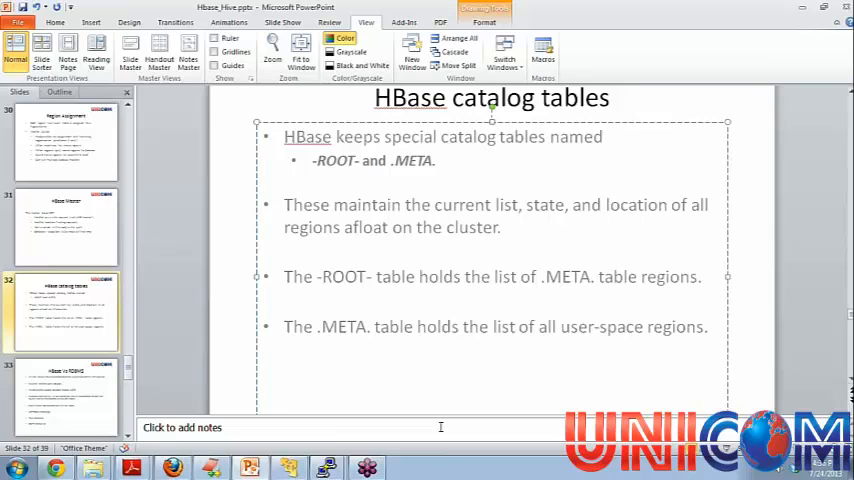
pyautogui.click(504, 228)
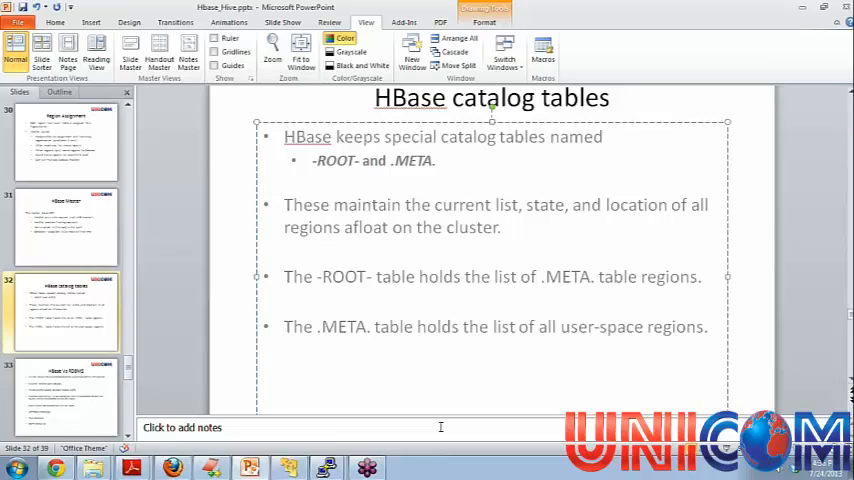
pyautogui.click(504, 228)
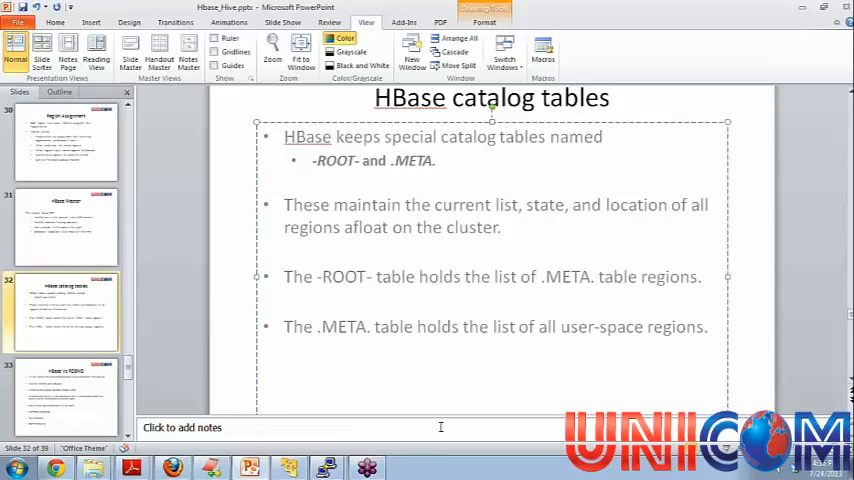
pyautogui.click(504, 228)
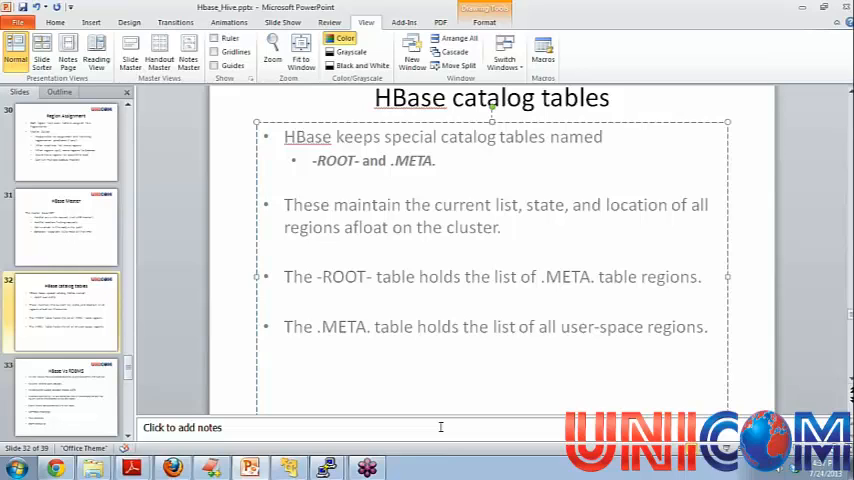
pyautogui.click(504, 228)
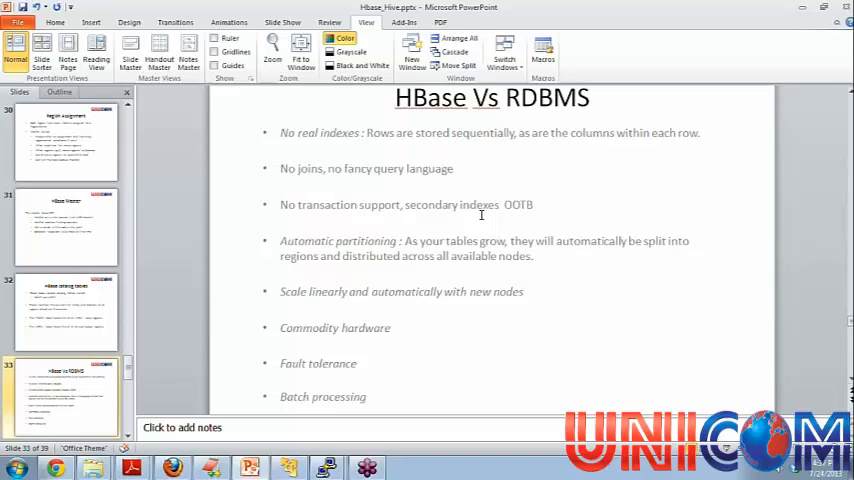
pyautogui.moveTo(280, 170)
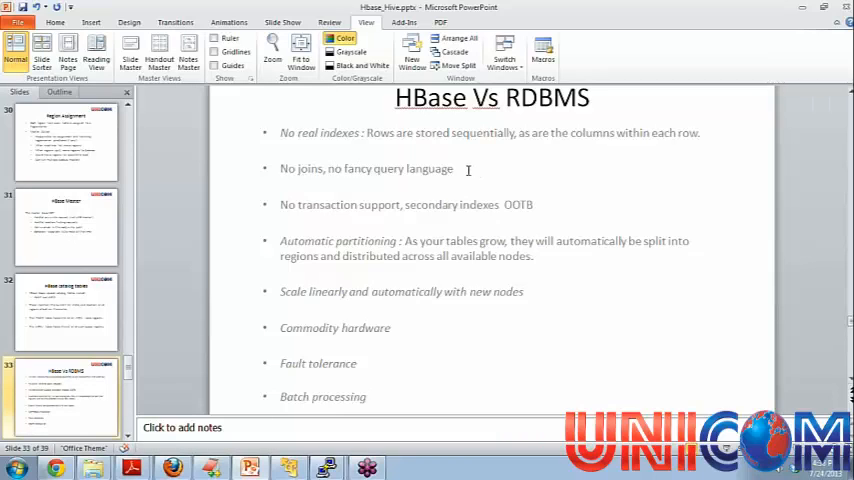
pyautogui.moveTo(302, 200)
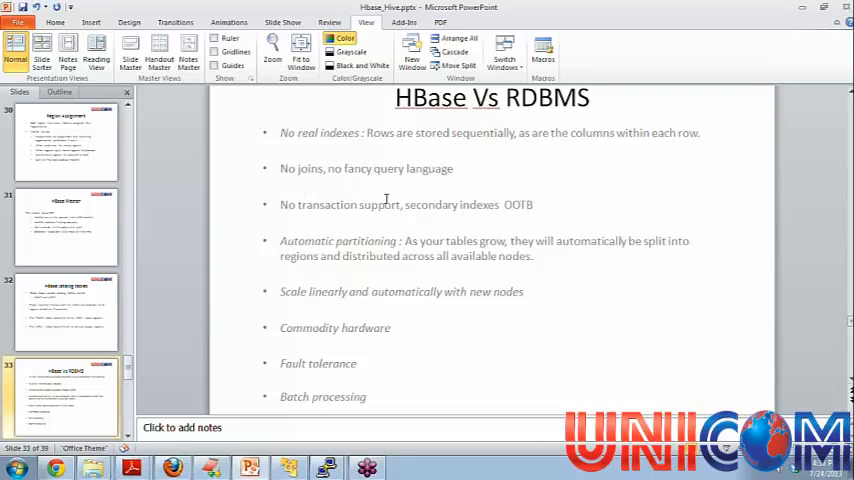
pyautogui.moveTo(436, 212)
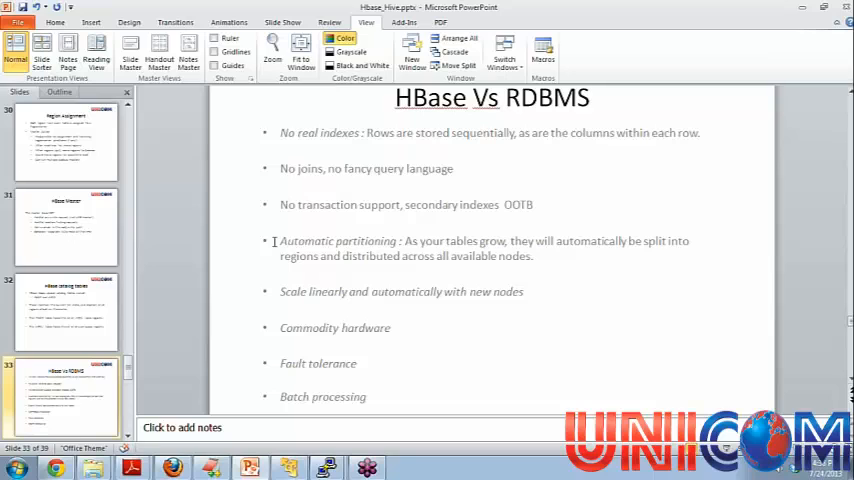
pyautogui.moveTo(444, 256)
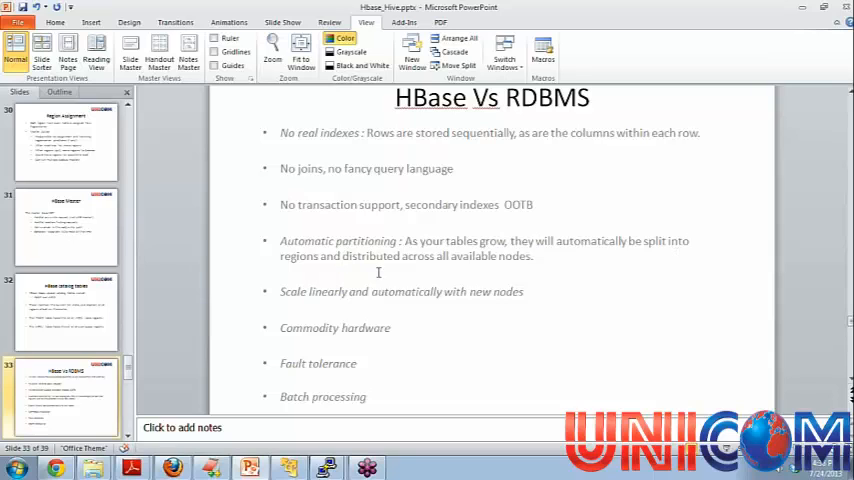
pyautogui.moveTo(572, 264)
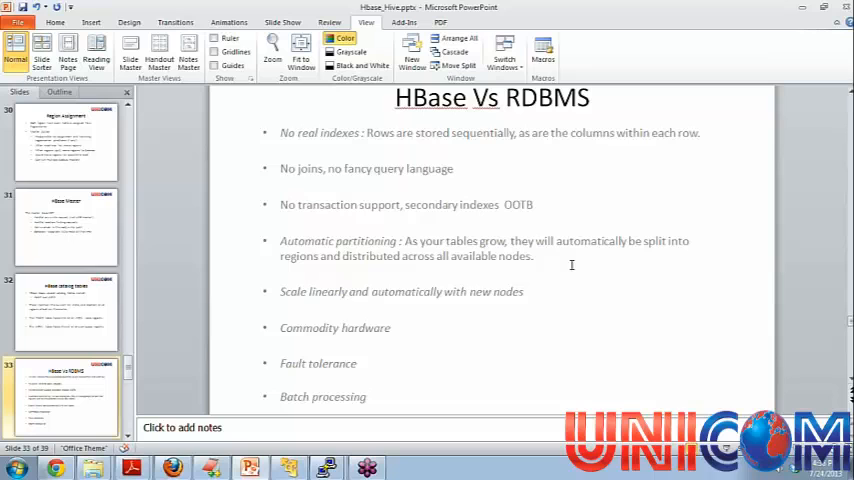
# Scroll the HBase Vs RDBMS slide down to show commodity hardware and fault tolerance bullets
pyautogui.scroll(-3)
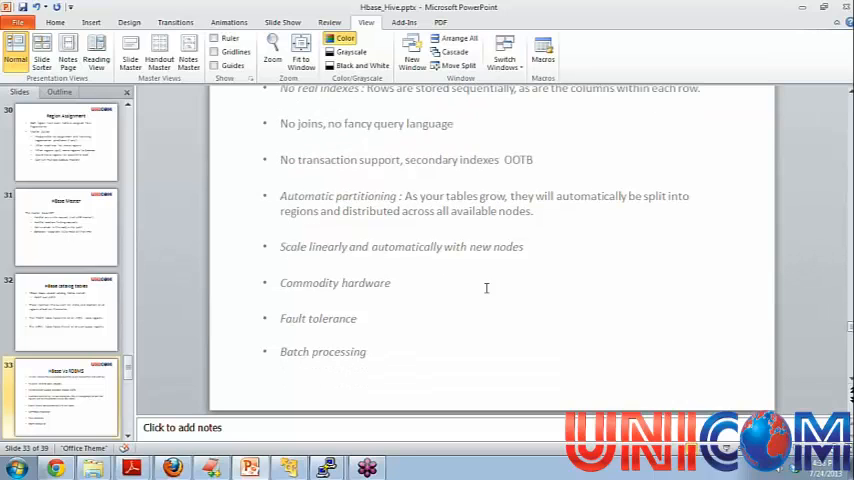